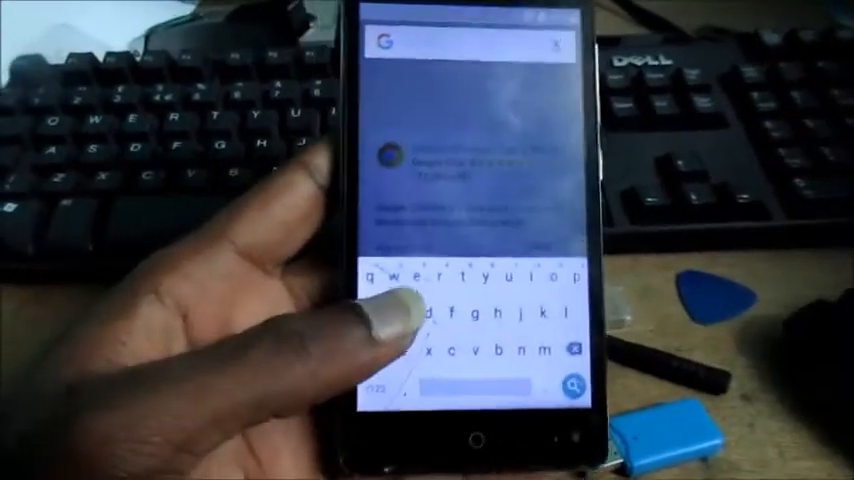
Search Chrome for the Apex Launcher APK to download and start its installer.
type("ap")
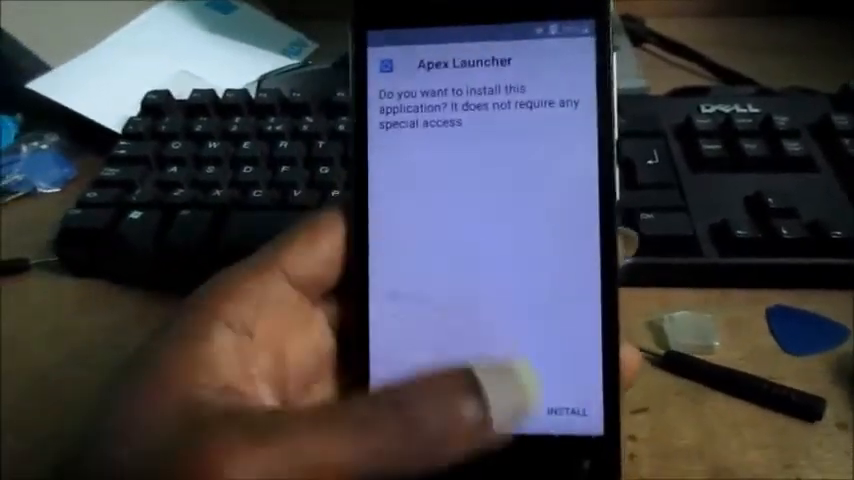
left_click(568, 412)
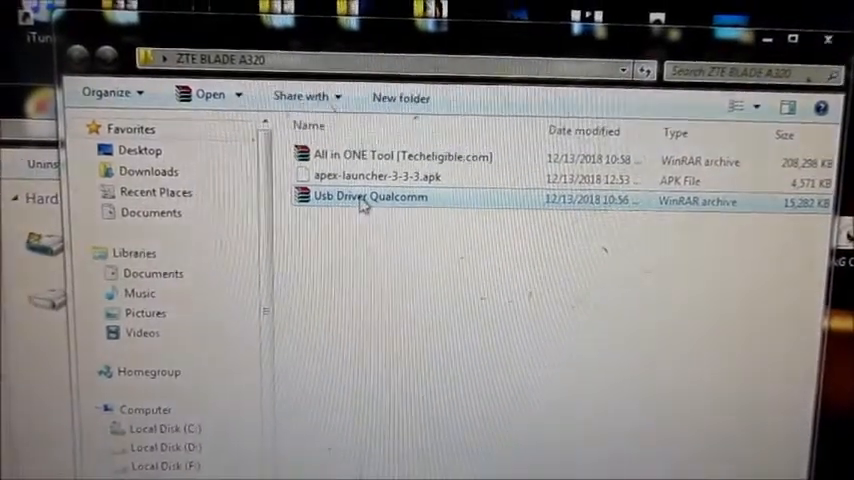
Extract the Usb Driver Qualcomm archive and install QDLoader HS-USB Driver_32bit_Setup, accepting the license.
right_click(370, 208)
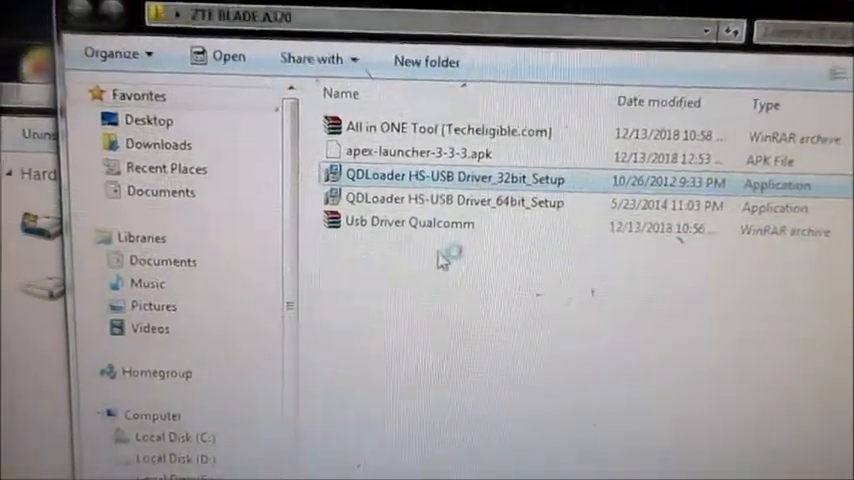
double_click(444, 178)
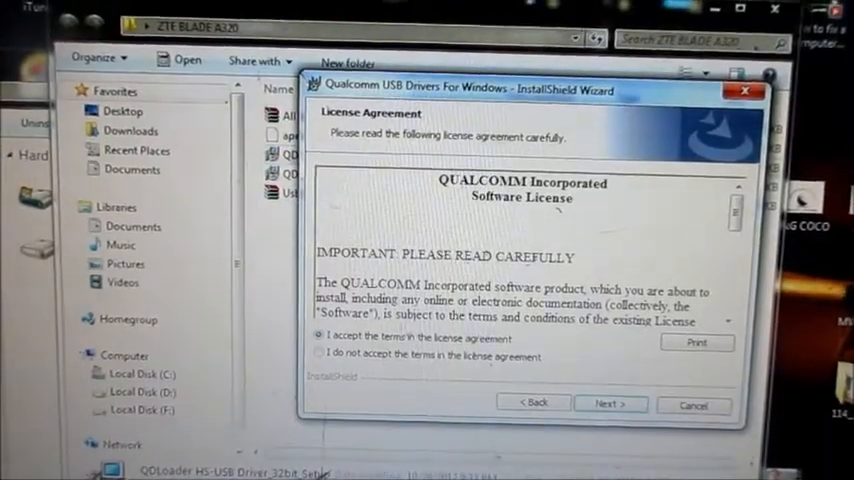
left_click(610, 404)
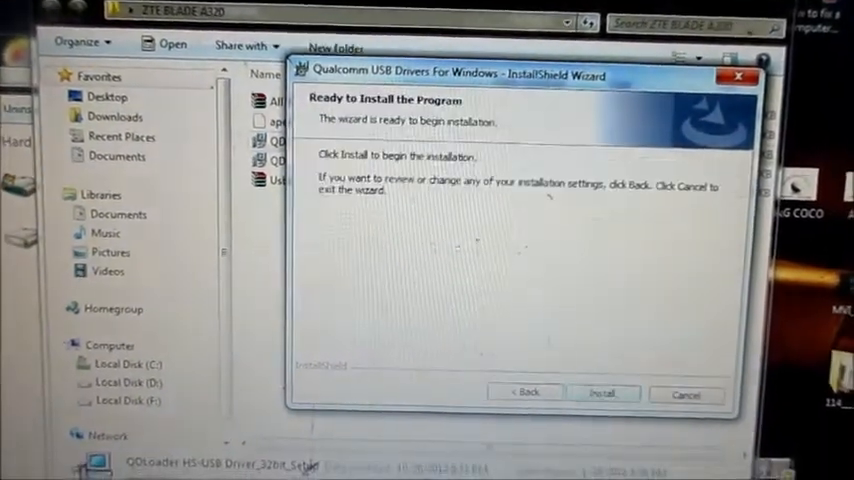
left_click(604, 392)
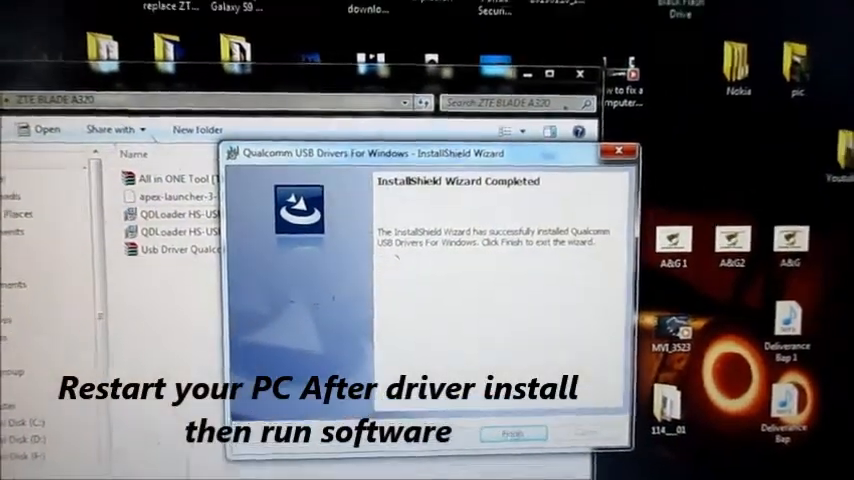
Finish the driver installer, extract the All in ONE Tool archive here and enter its folder.
left_click(512, 432)
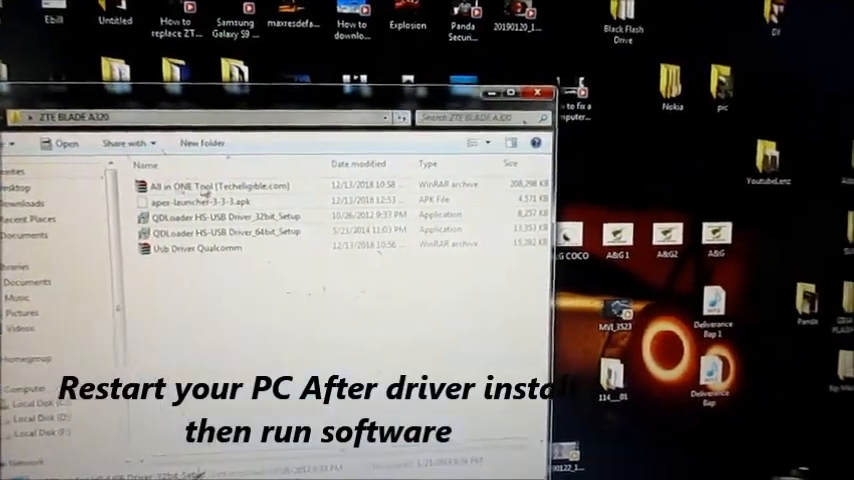
right_click(230, 184)
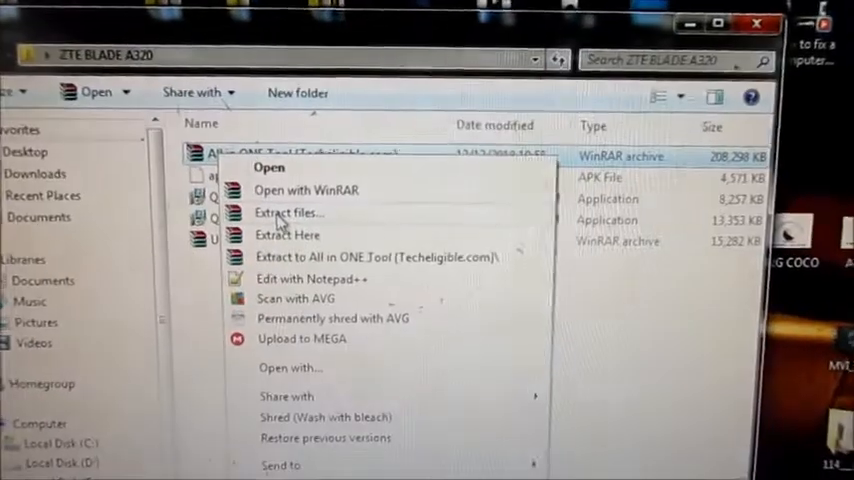
left_click(288, 212)
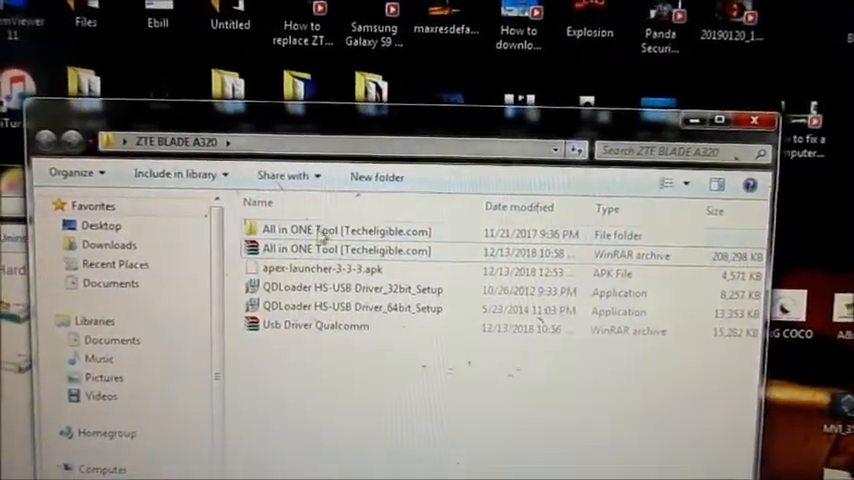
double_click(344, 232)
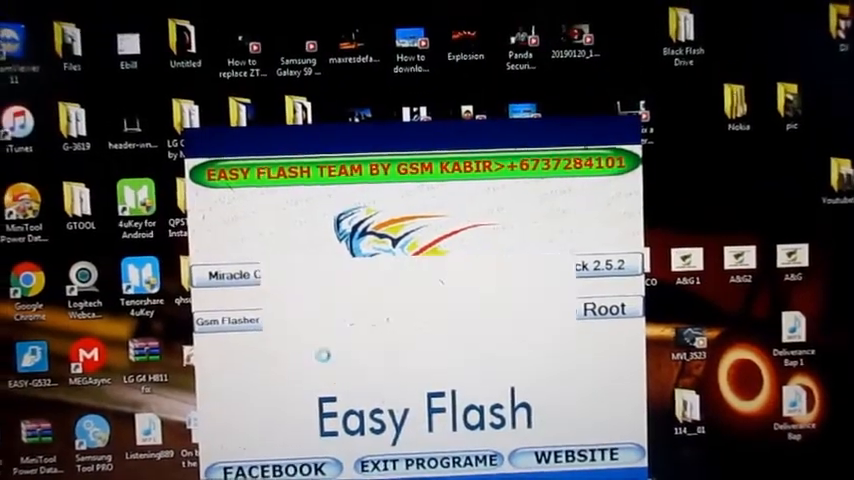
Run GSM Flasher's Remove FRP on the ZTE Blade and acknowledge the Done message.
left_click(226, 320)
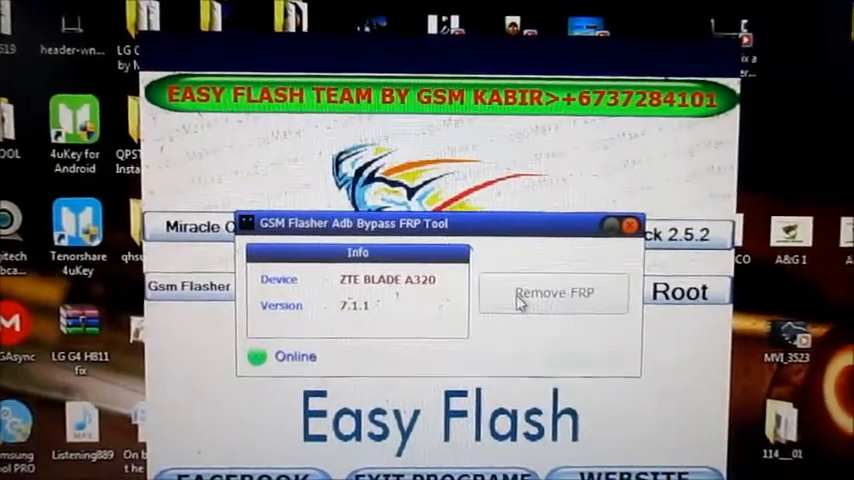
left_click(552, 292)
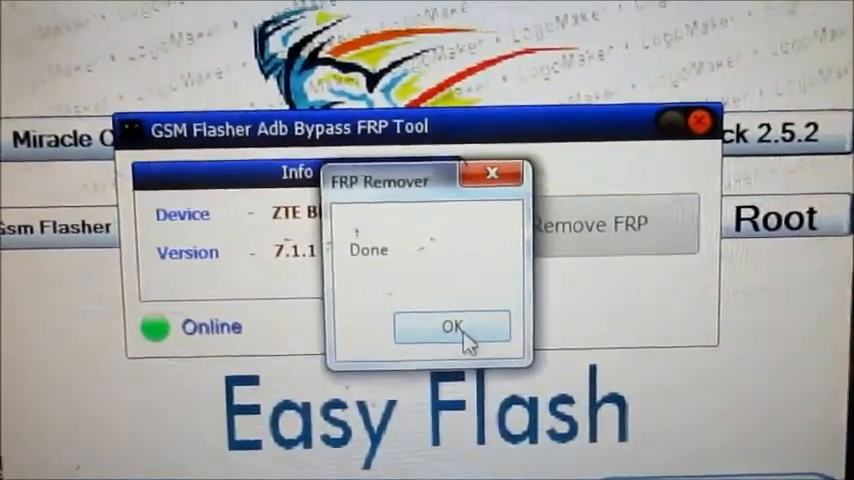
left_click(452, 328)
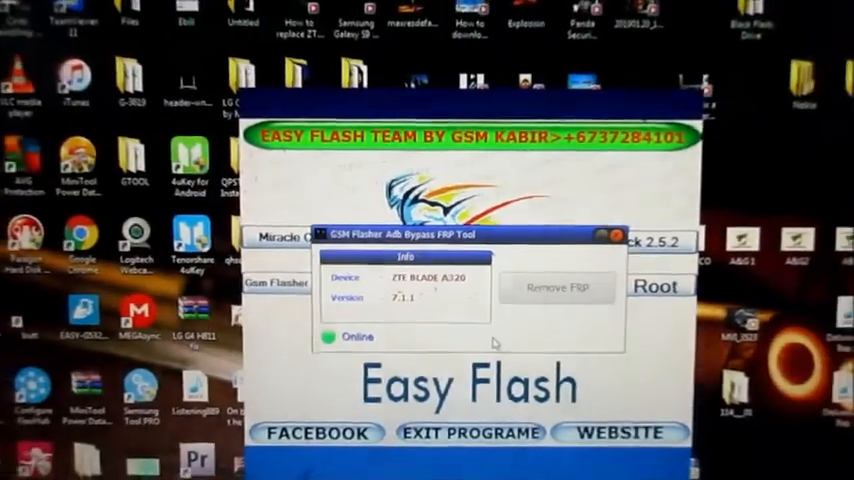